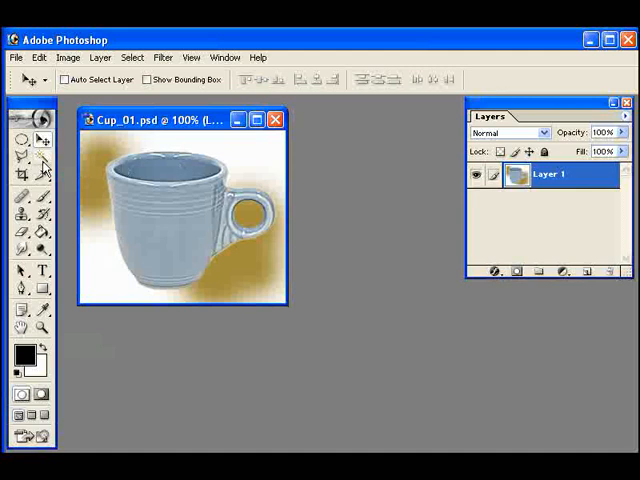
pyautogui.moveTo(96, 164)
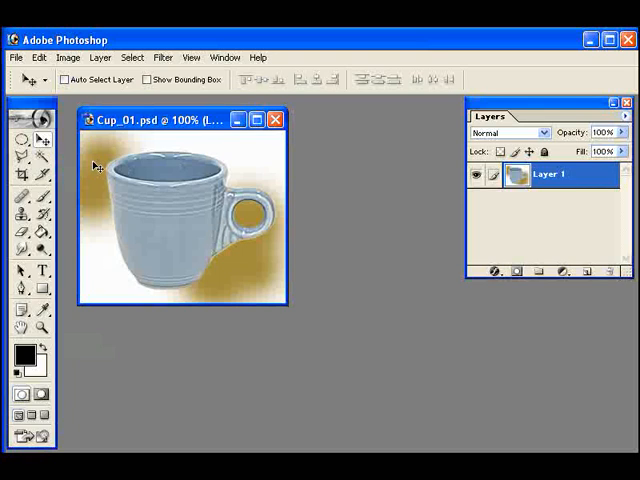
pyautogui.moveTo(52, 424)
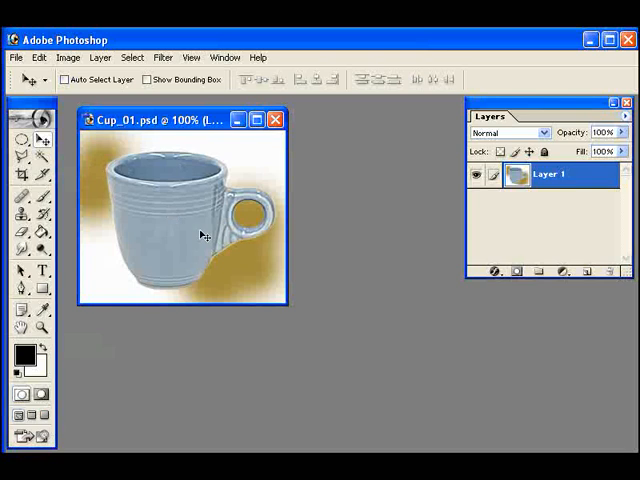
pyautogui.moveTo(238, 258)
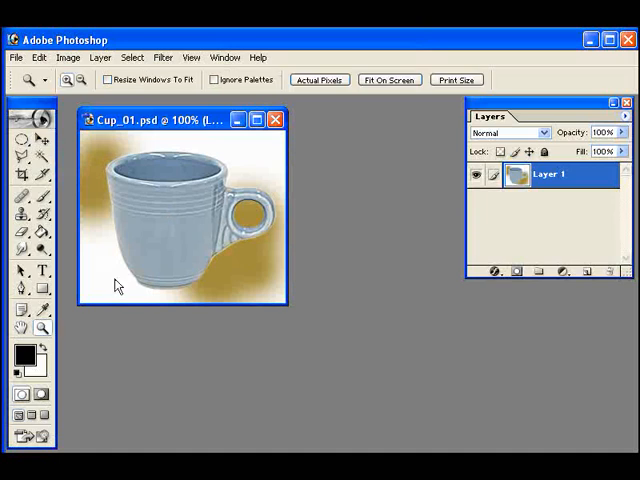
# Zoom in on the cup photo to 200% so the lower cup fills the window
pyautogui.click(136, 288)
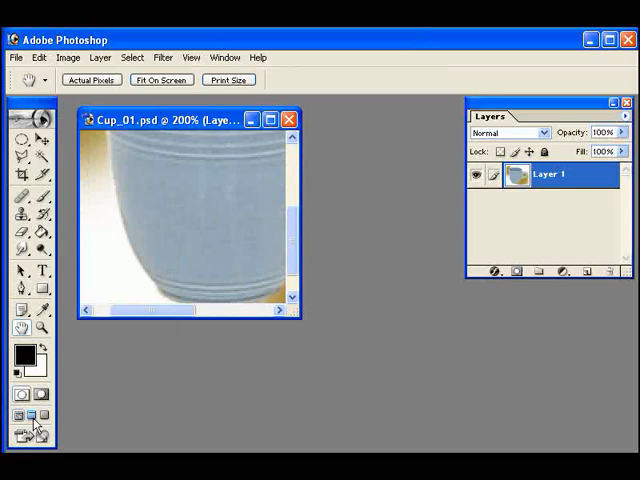
# Show the whole cup photo in Full Screen Mode on black with menus hidden
pyautogui.click(160, 80)
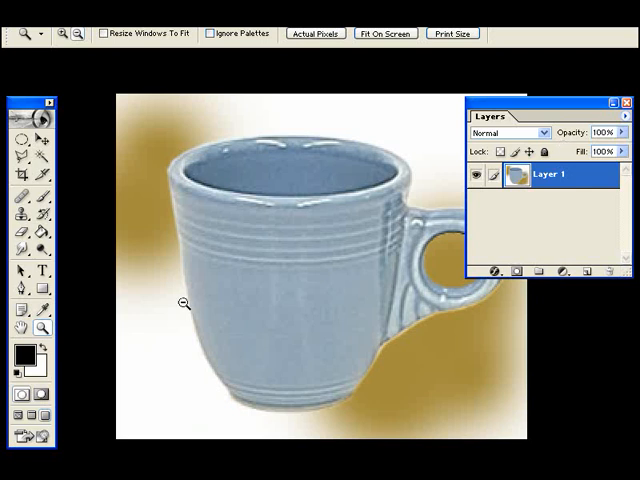
pyautogui.moveTo(184, 298)
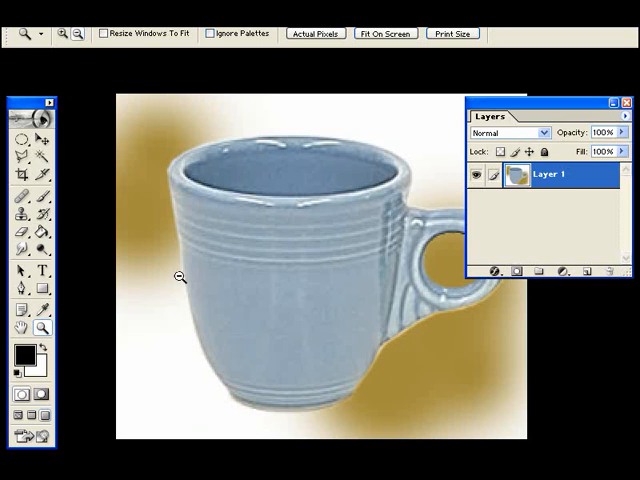
pyautogui.moveTo(180, 206)
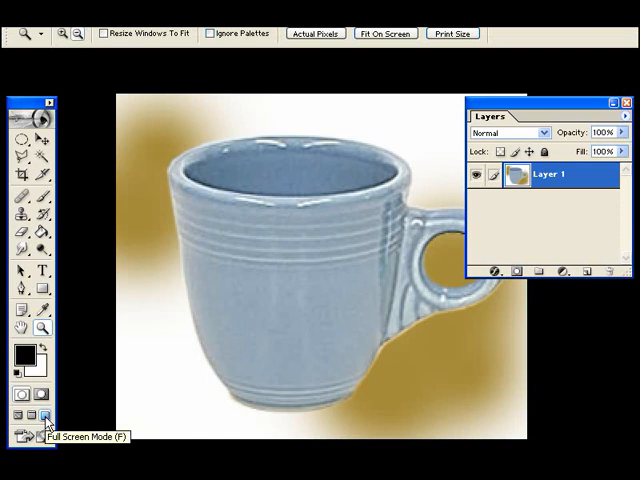
# Return the cup photo to Standard Screen Mode at 200% showing the upper rim
pyautogui.click(24, 396)
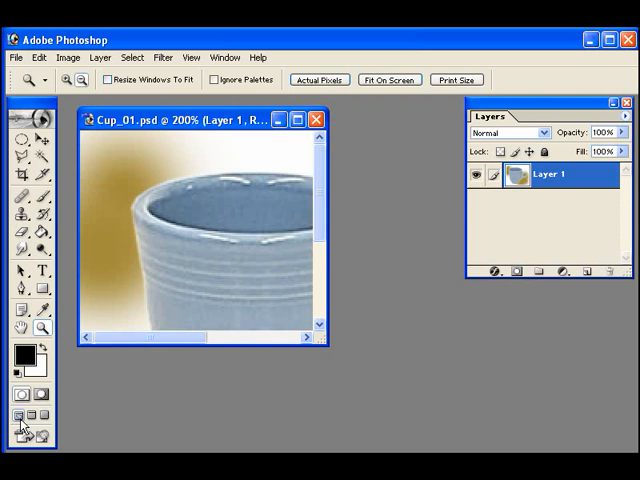